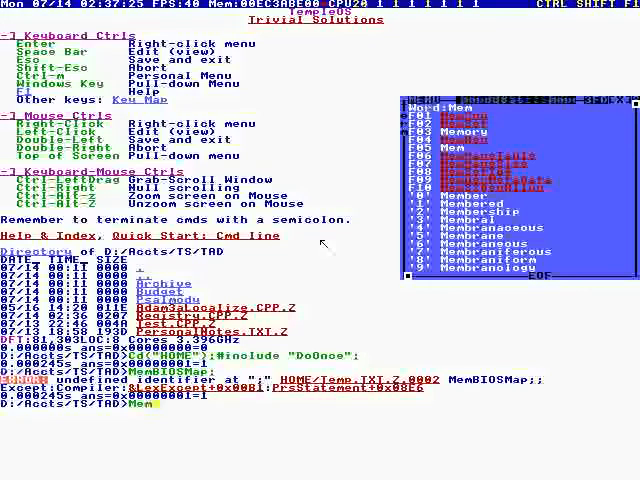
{"action": "type", "text": "BIOS"}
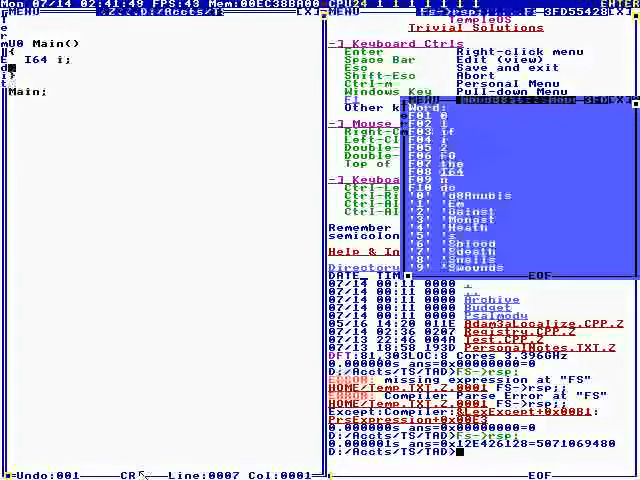
{"action": "type", "text": "for (i=0;i<2000;i++"}
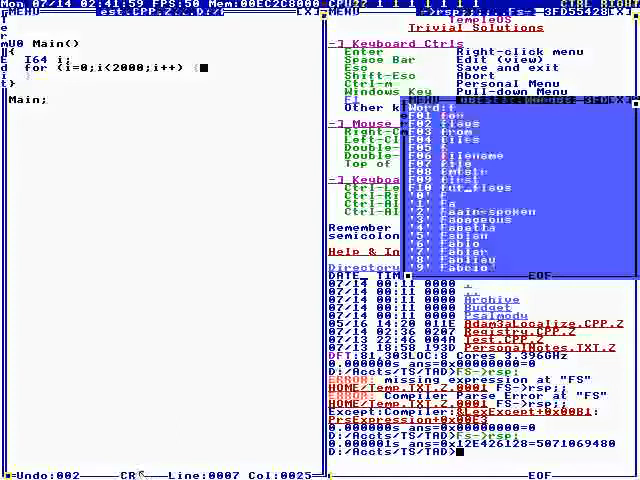
{"action": "type", "text": "Snd(i);"}
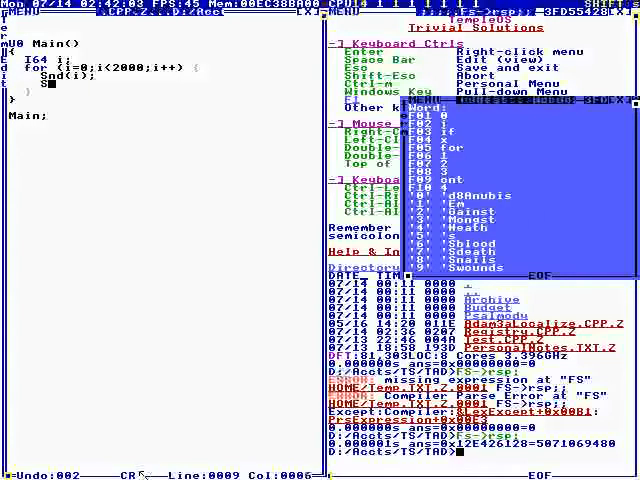
{"action": "type", "text": "Sleep();"}
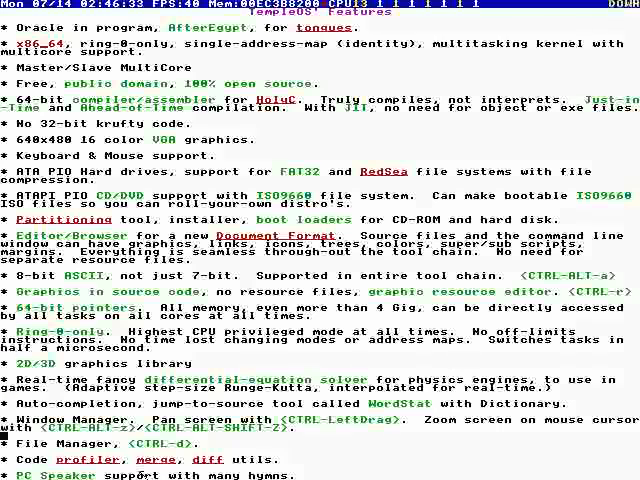
{"action": "scroll", "scroll_direction": "down", "scroll_amount": 3}
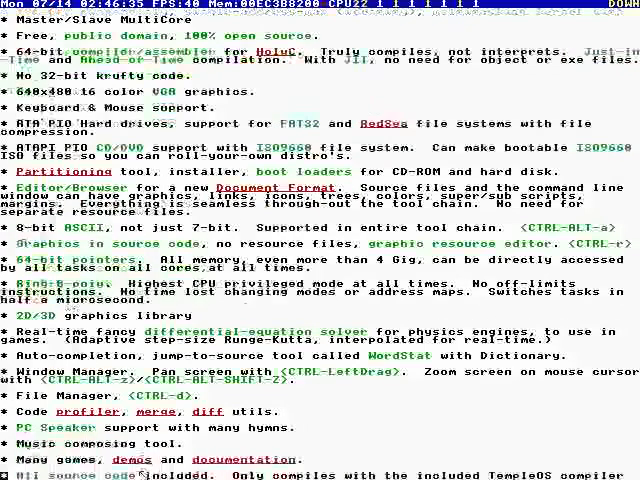
{"action": "scroll", "scroll_direction": "down", "scroll_amount": 3}
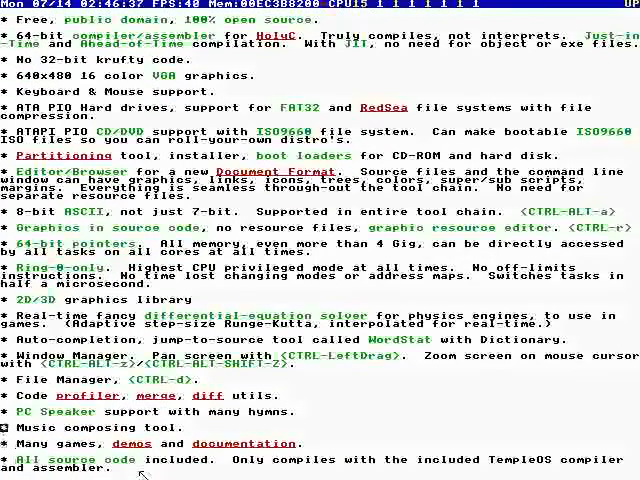